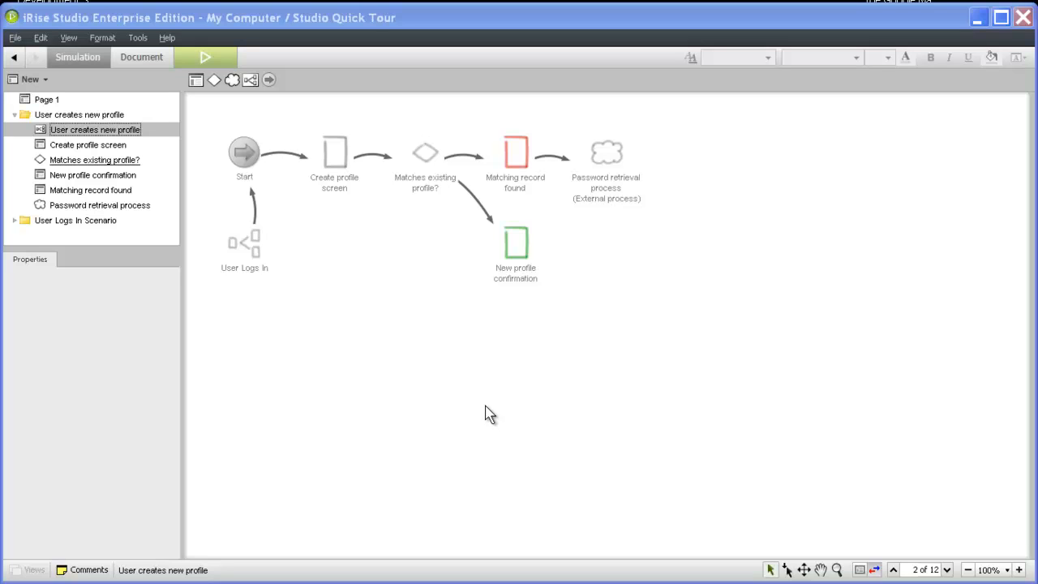
mouse_move(385, 272)
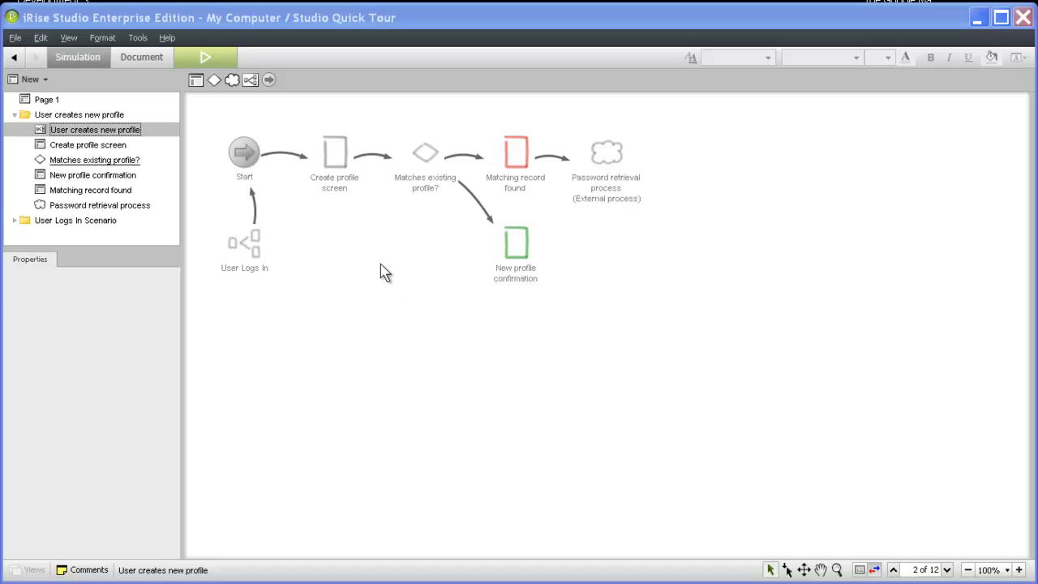
mouse_move(335, 168)
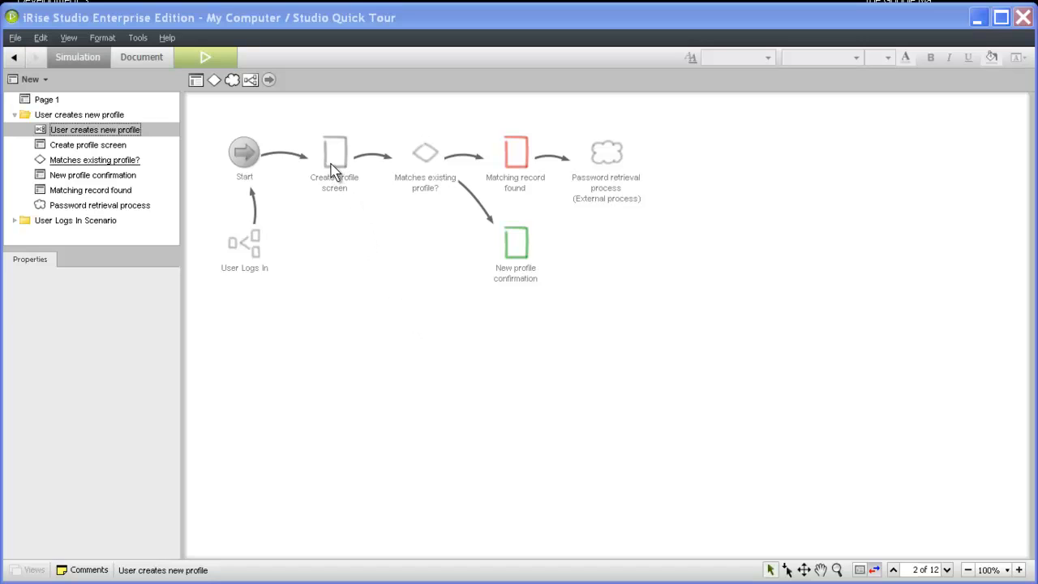
- Open the Create profile screen and add the heading 'Create a Profile'
left_click(334, 155)
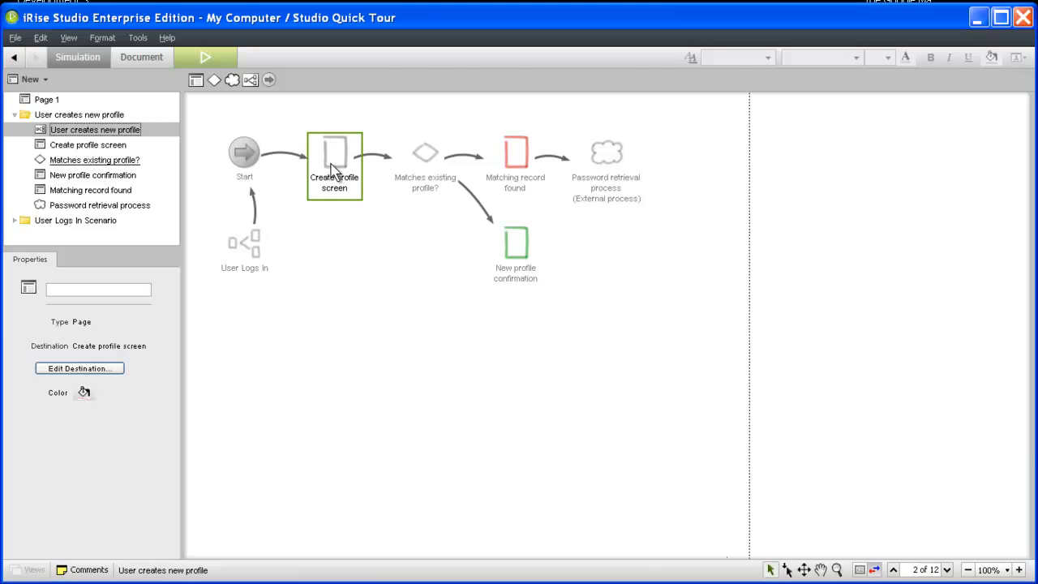
double_click(334, 166)
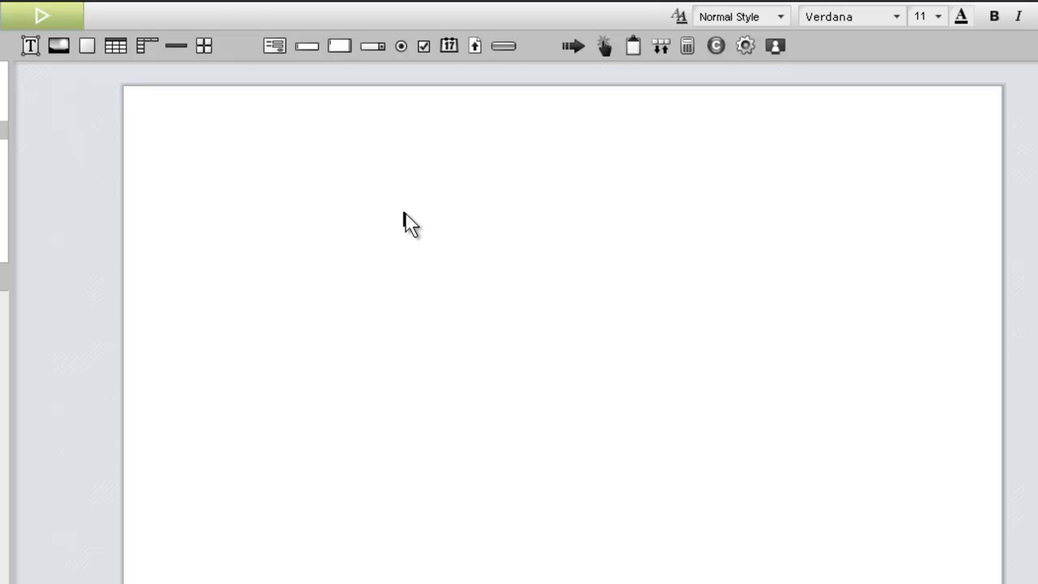
type("Create a Profile")
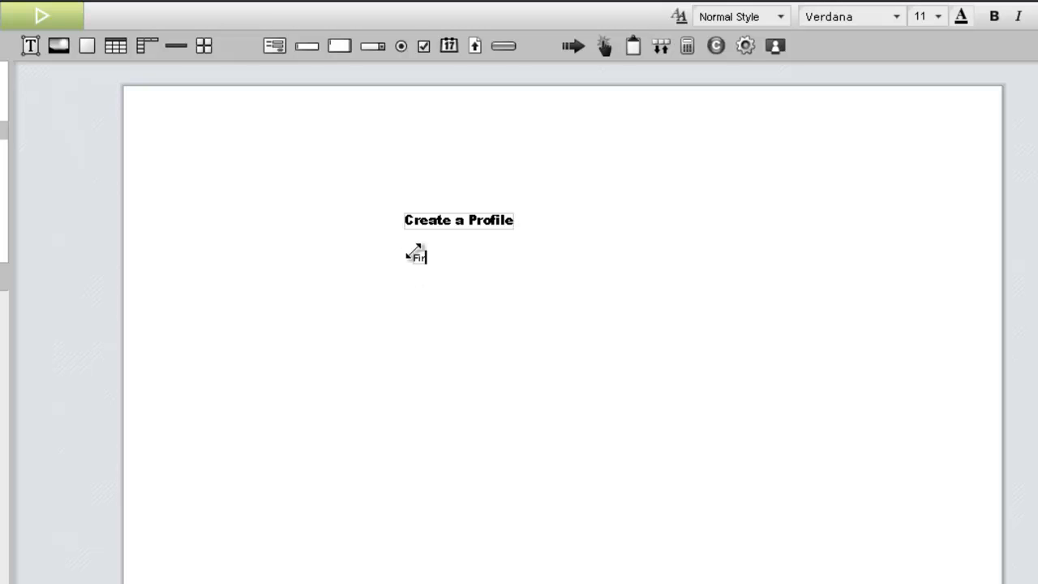
- Add the labels First Name, Last Name, Email Address and Gender below the heading
type("First Name")
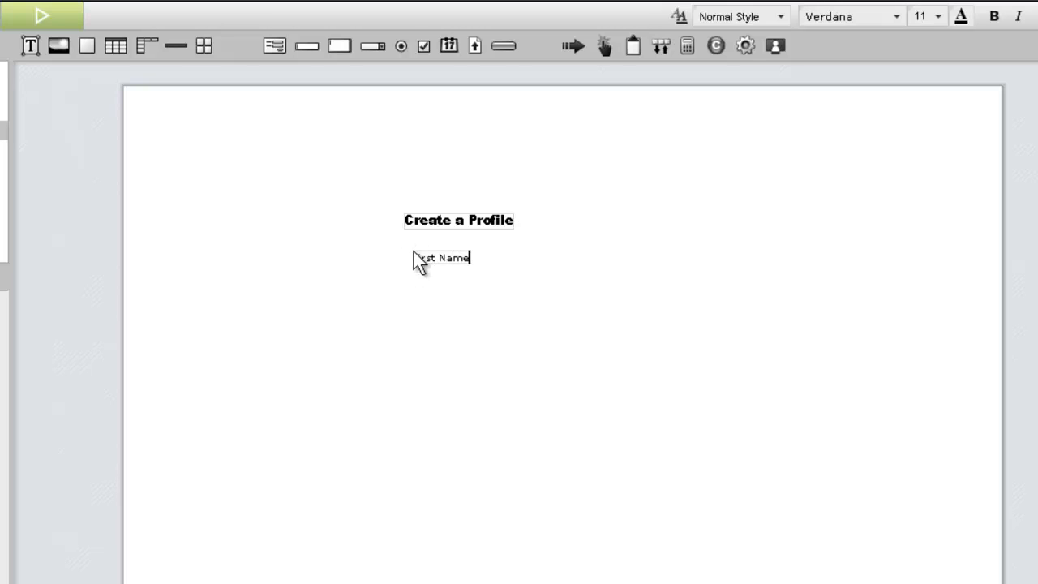
key("ctrl+enter")
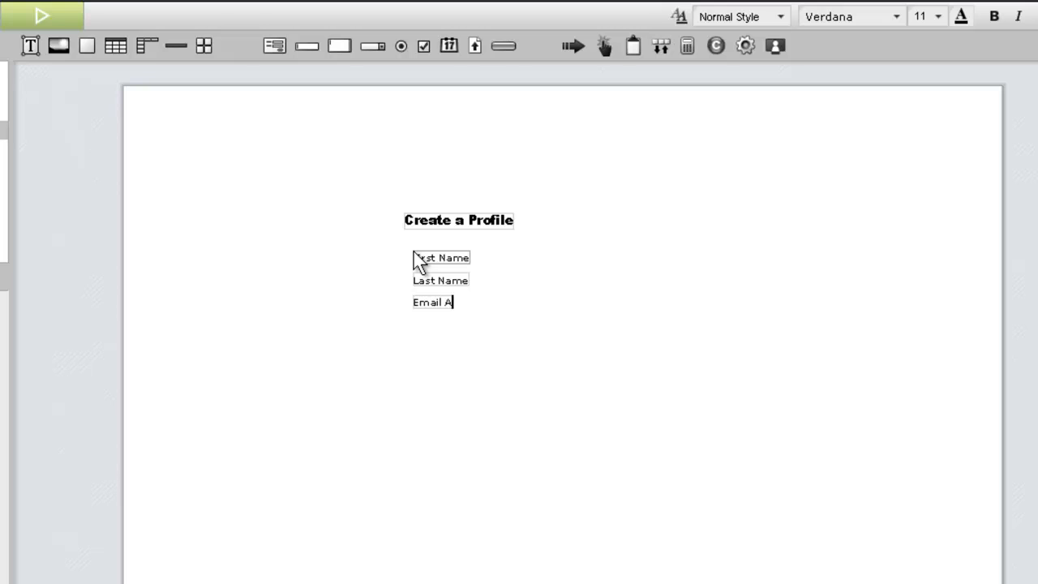
type("ddress")
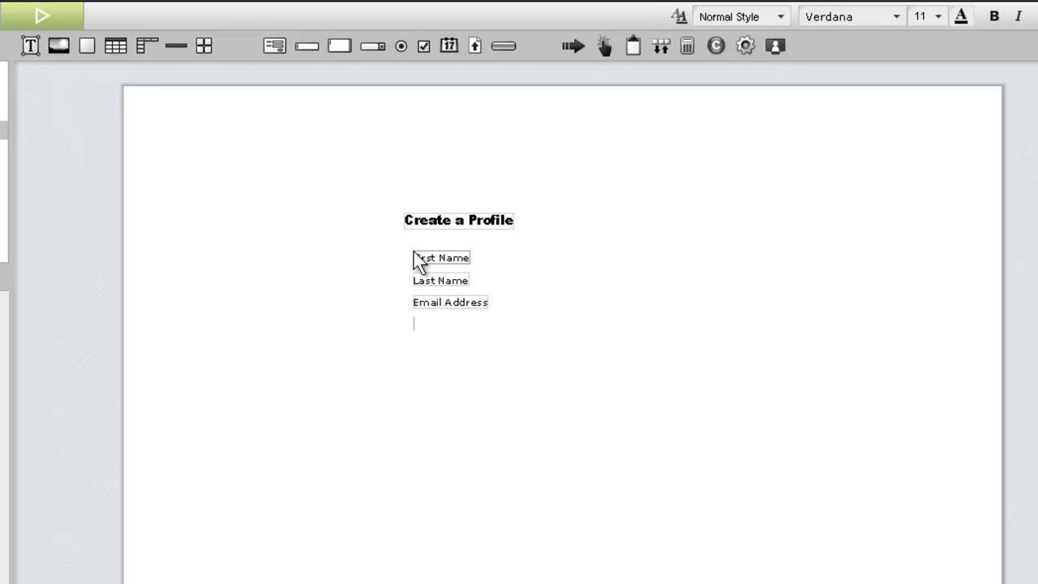
type("Gender")
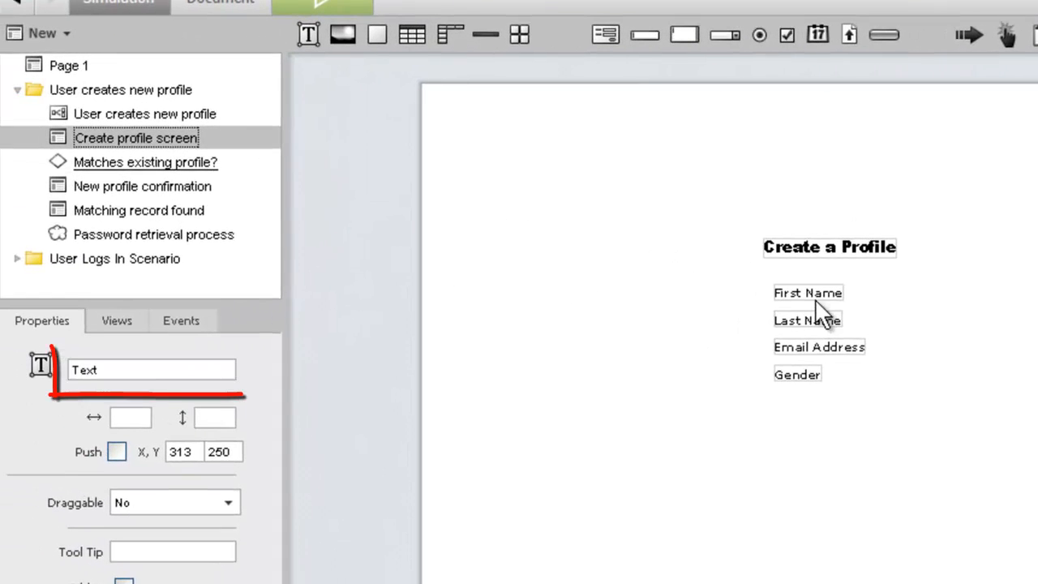
- Set the Gender label's Y to 290 and distribute the four labels vertically
left_click(807, 319)
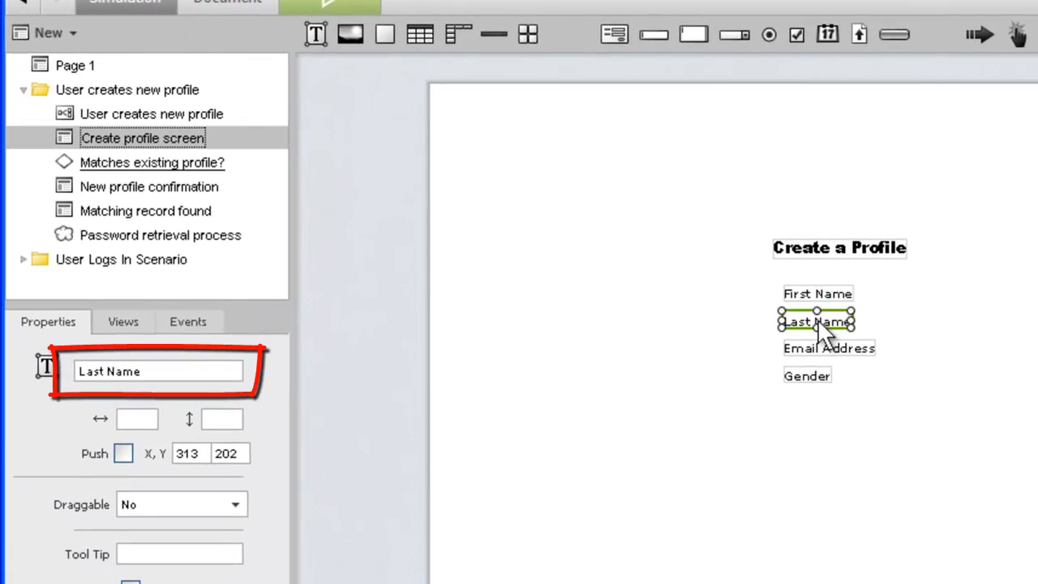
left_click(828, 348)
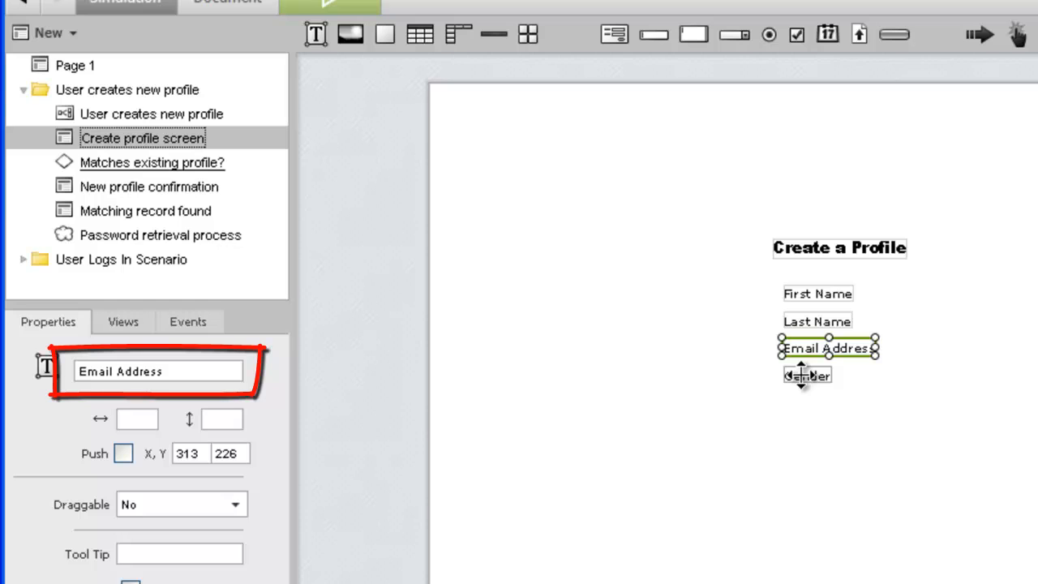
left_click(805, 374)
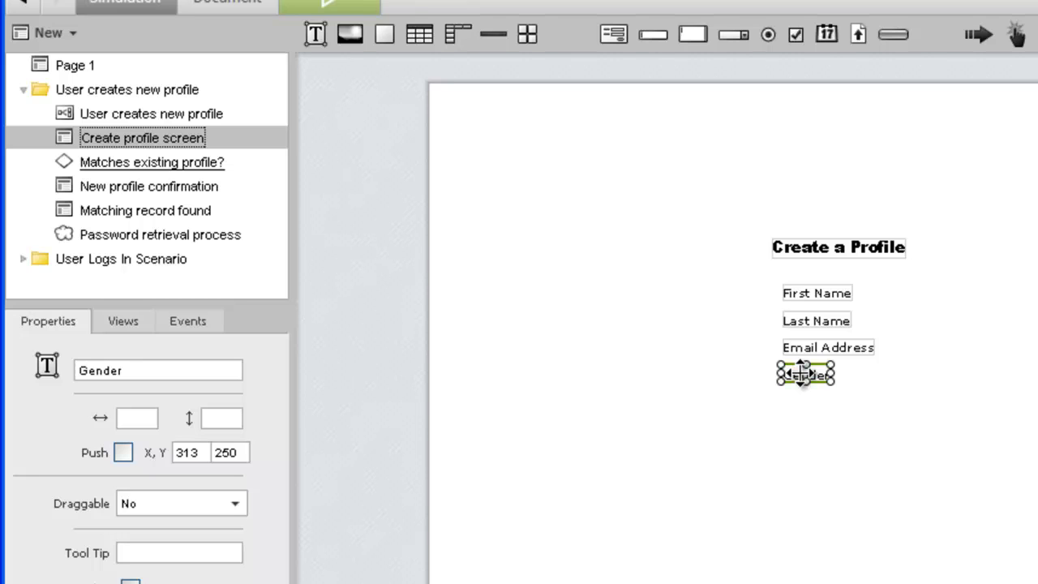
mouse_move(482, 442)
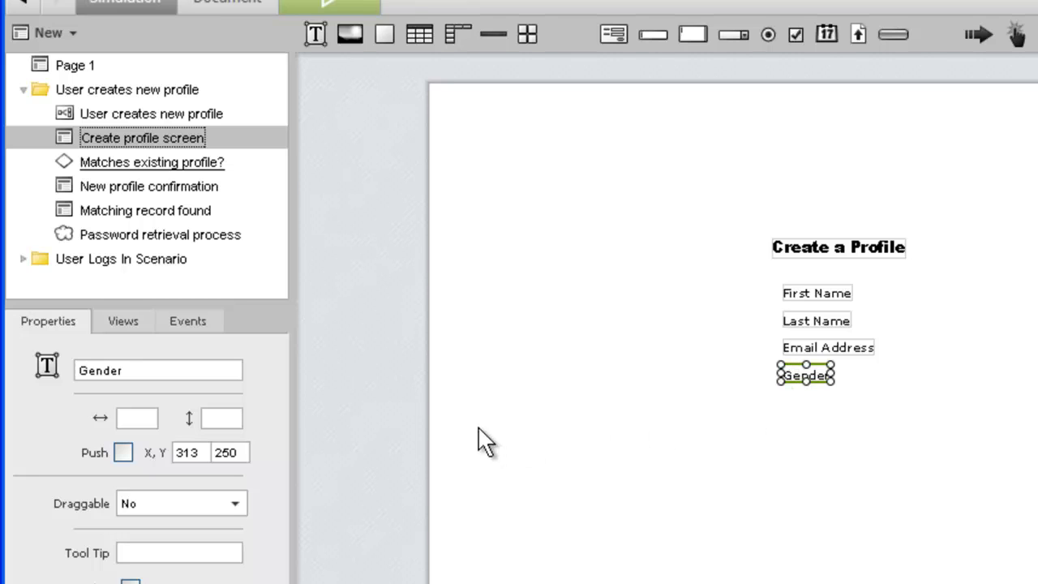
left_click(226, 453)
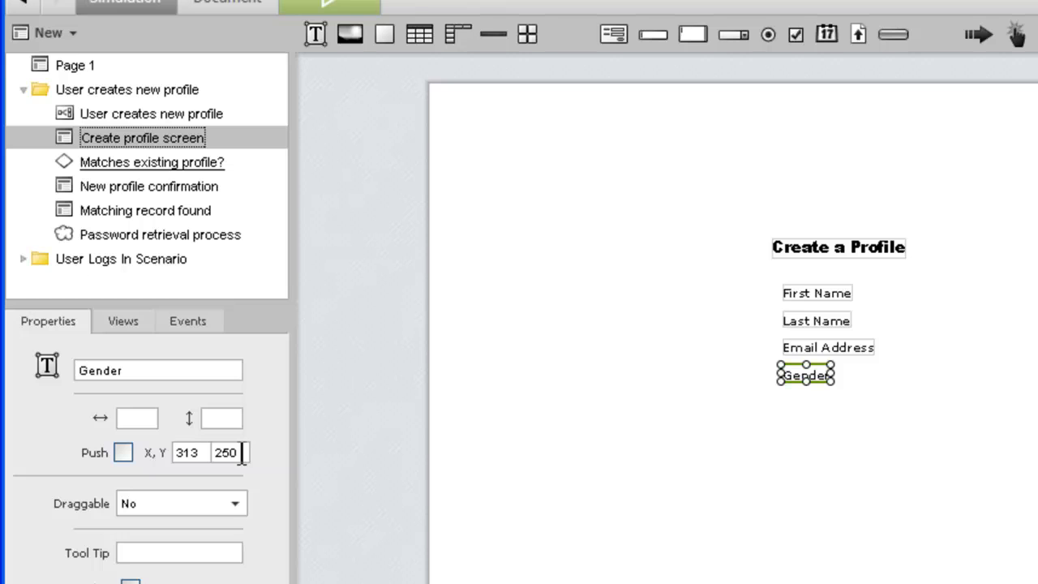
type("290")
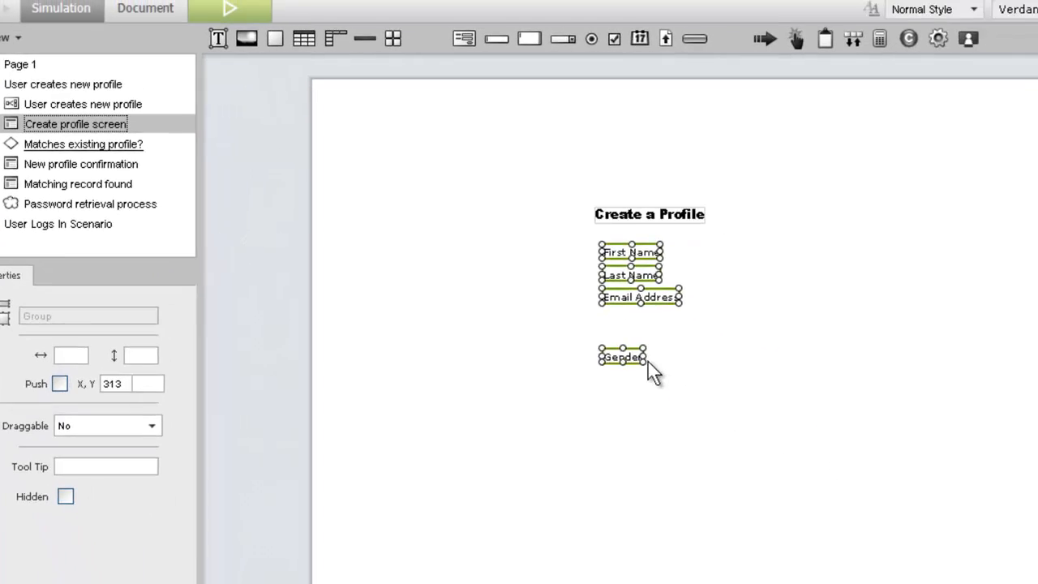
right_click(623, 357)
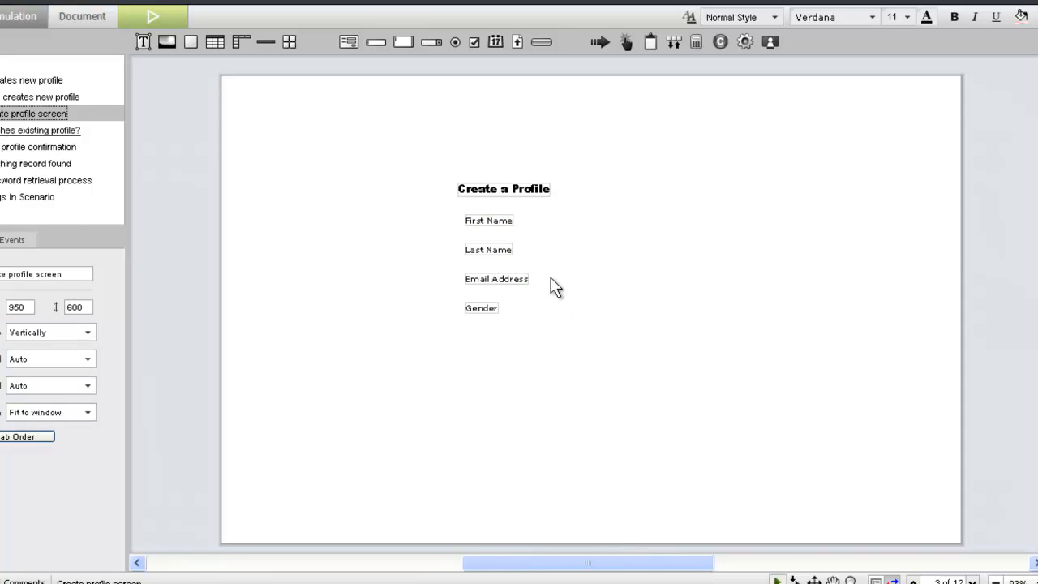
left_click(495, 278)
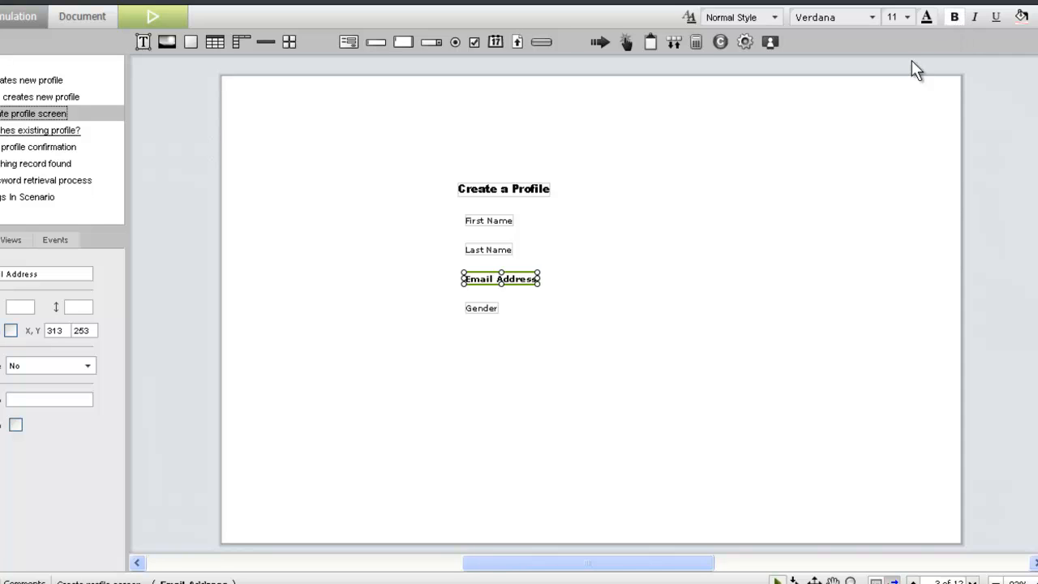
mouse_move(413, 91)
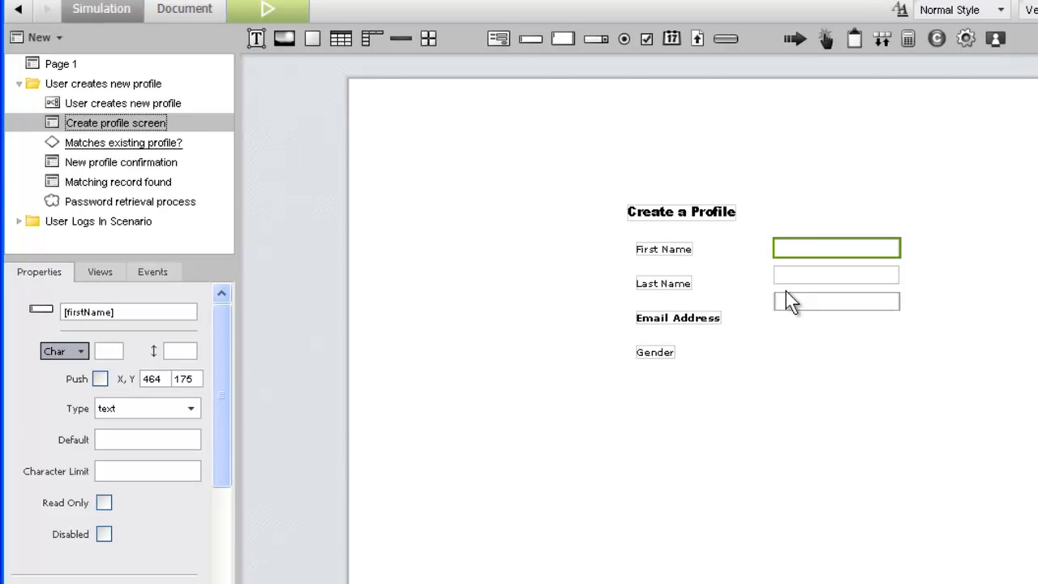
- Name the Last Name input 'lastName' and align the third input beside Email Address
left_click(836, 274)
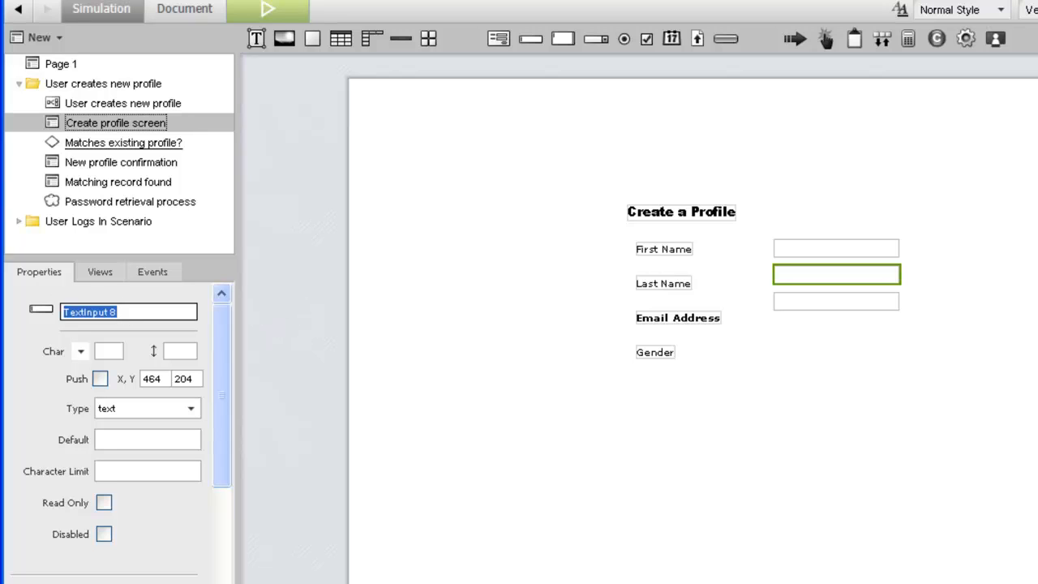
type("lastName")
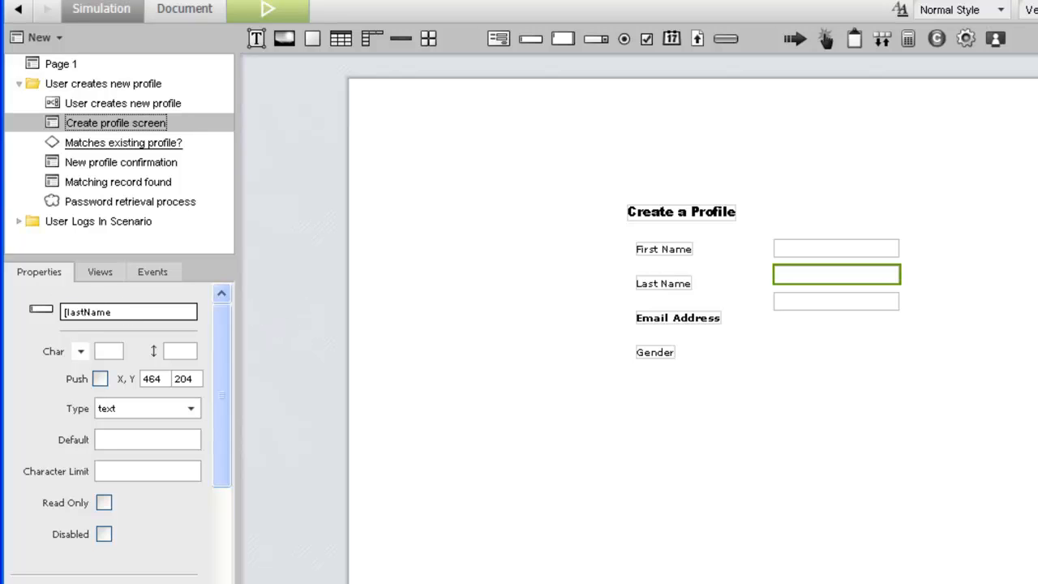
left_click(835, 301)
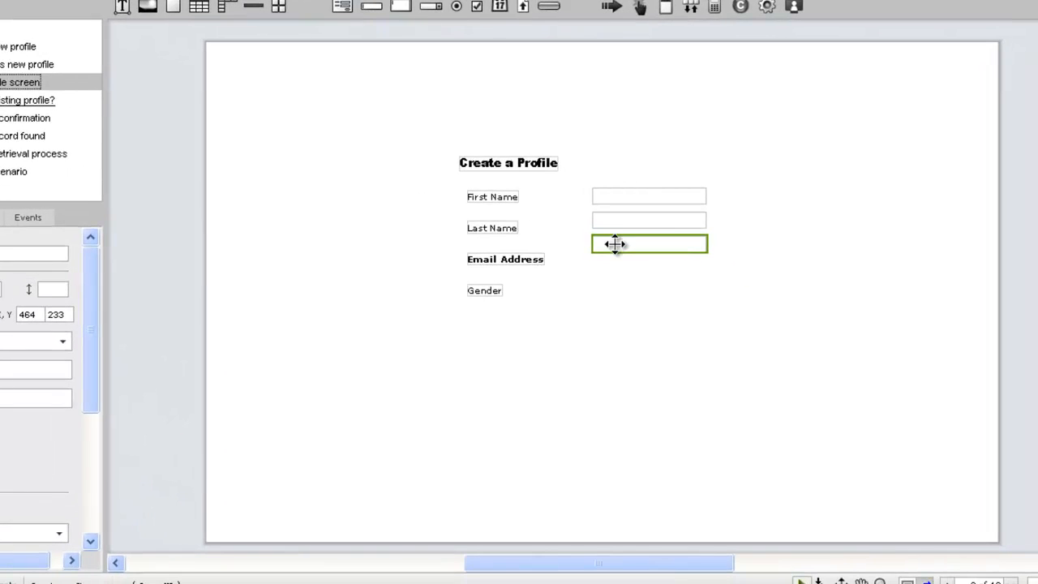
left_click_drag(648, 243, 649, 259)
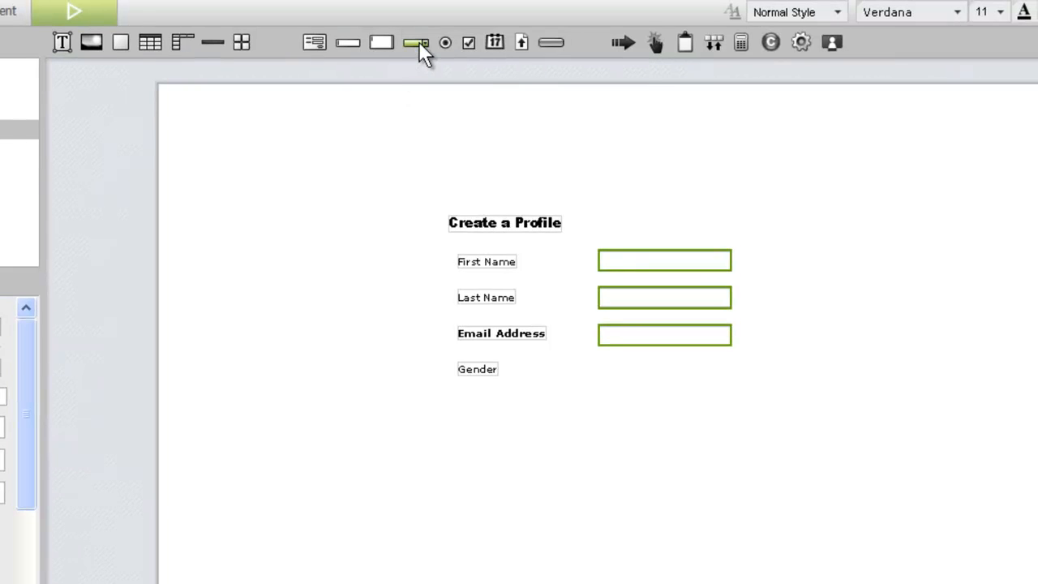
- Add a select list named [gender] beside Gender with items Male and Female
left_click(415, 43)
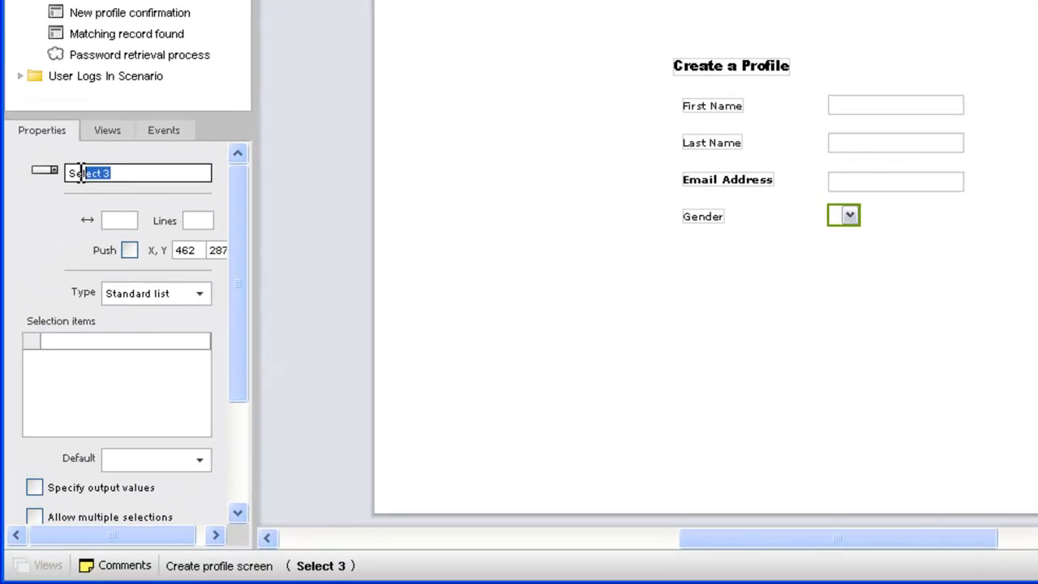
type("[gender")
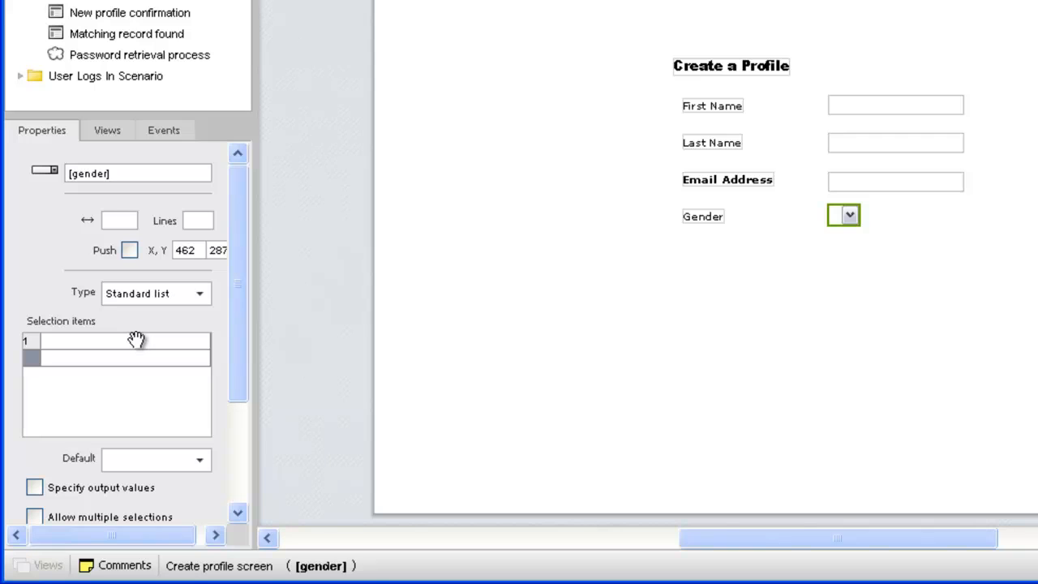
type("Male")
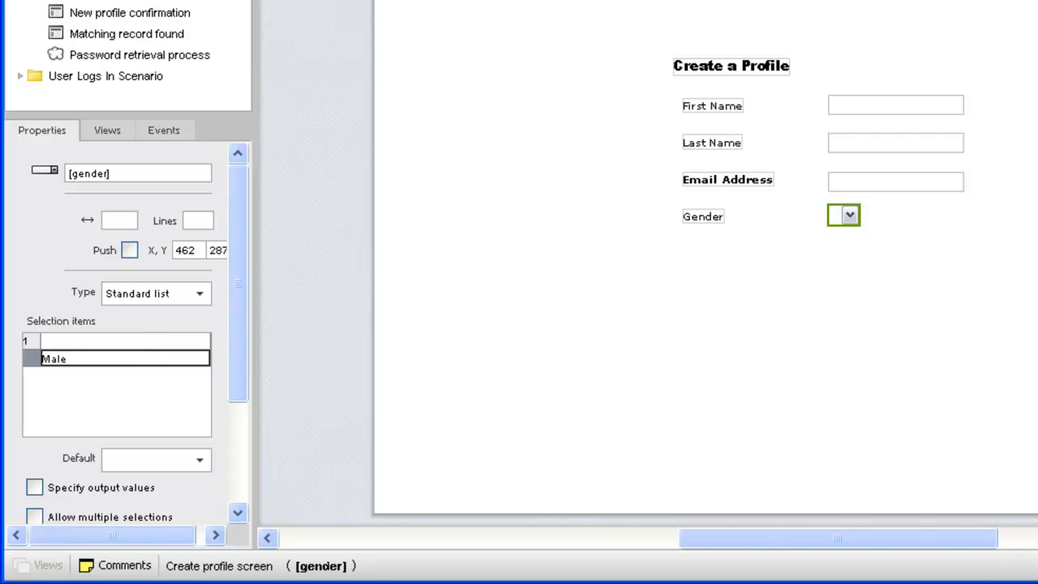
type("Femal")
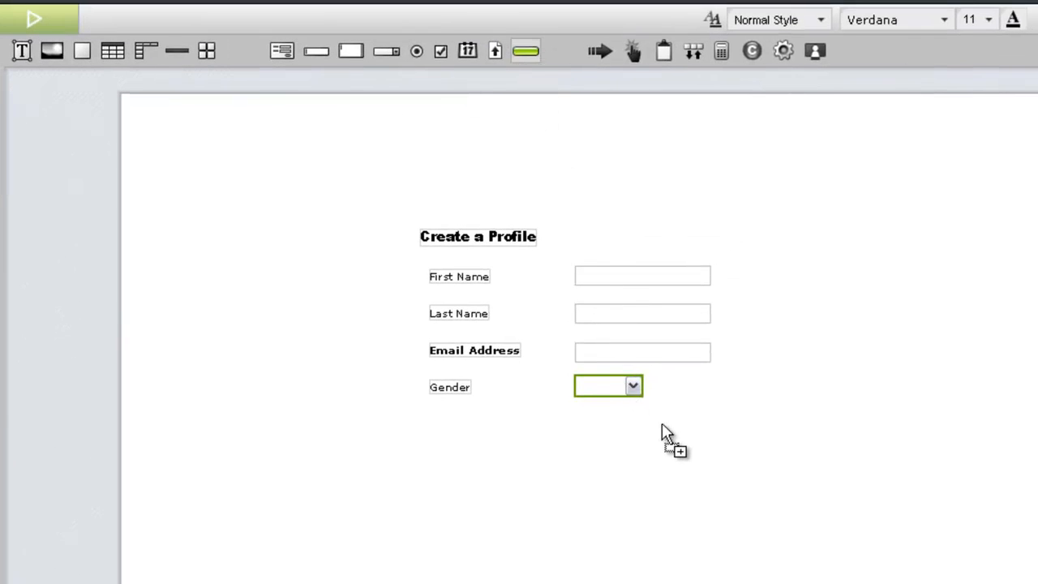
- Draw a Submit button below the Gender dropdown and link it to New profile confirmation
left_click_drag(525, 50, 693, 442)
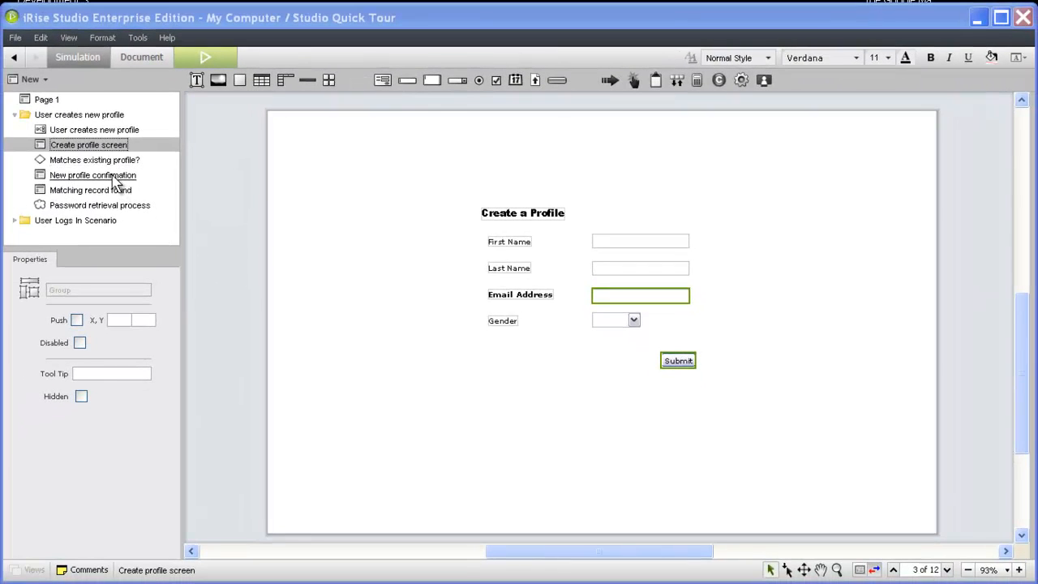
left_click(93, 174)
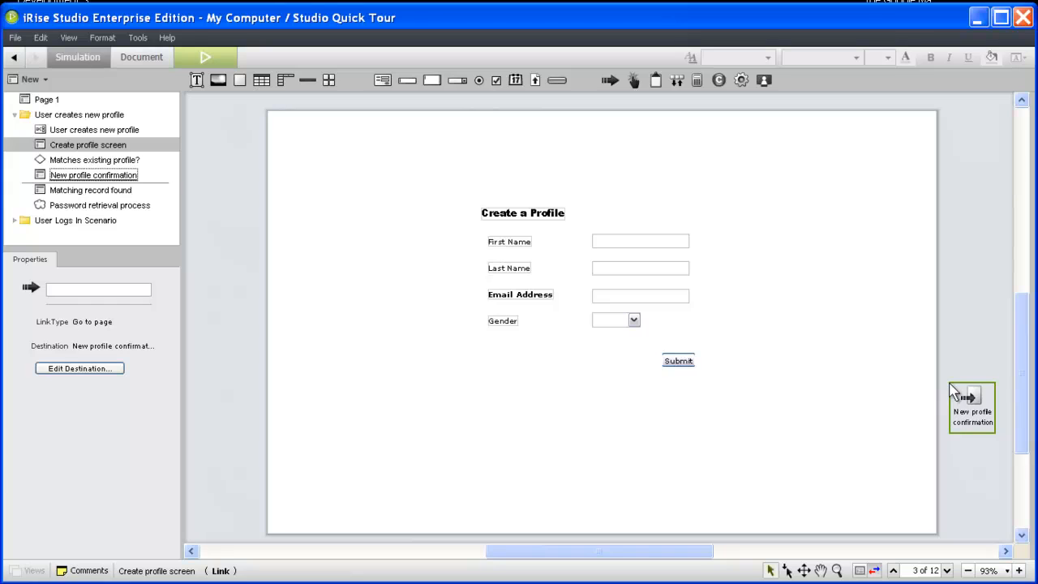
mouse_move(951, 392)
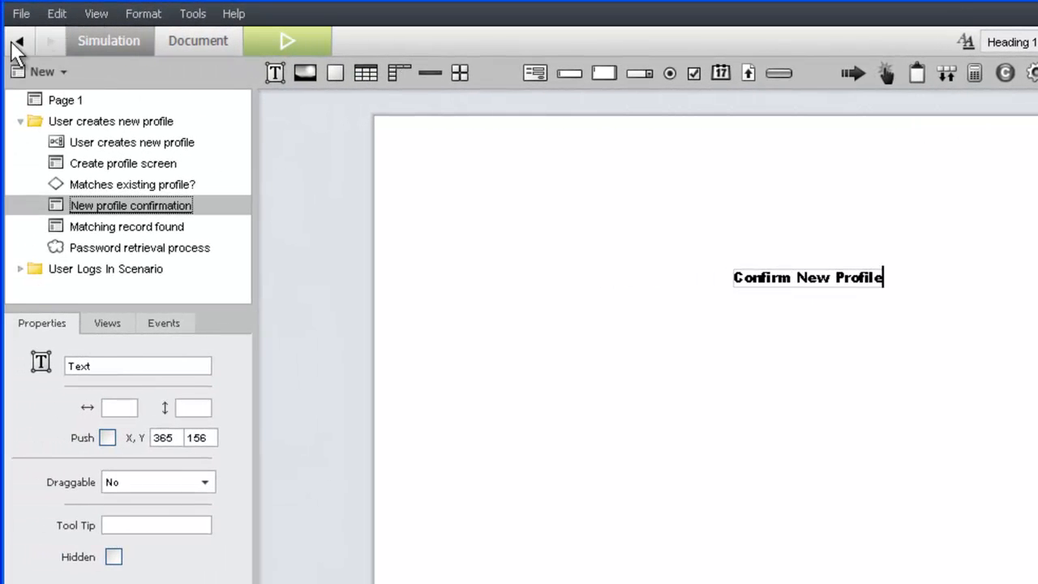
- Return to the Create profile screen after adding the 'Confirm New Profile' heading
left_click(123, 163)
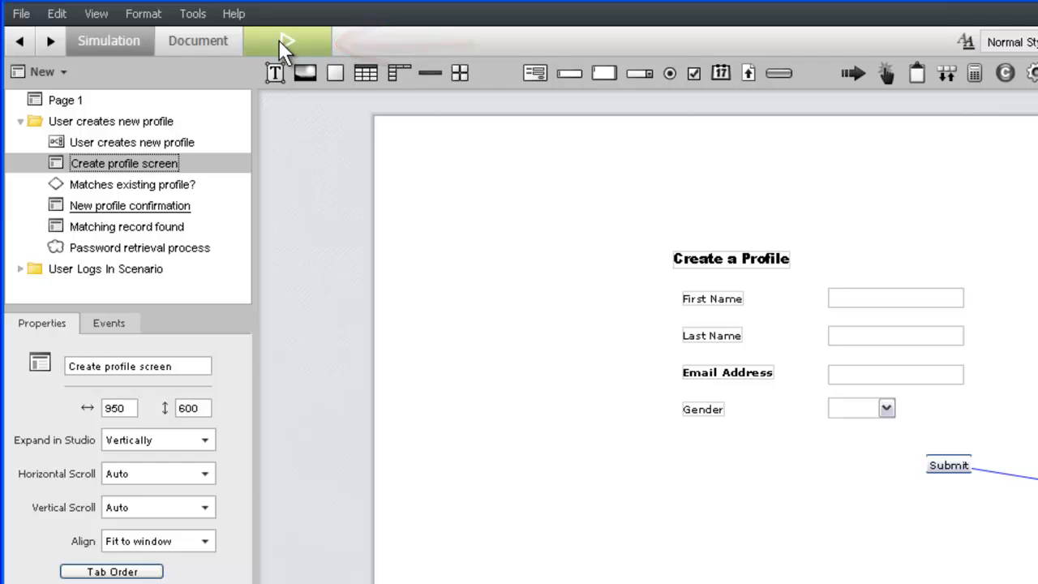
left_click(286, 41)
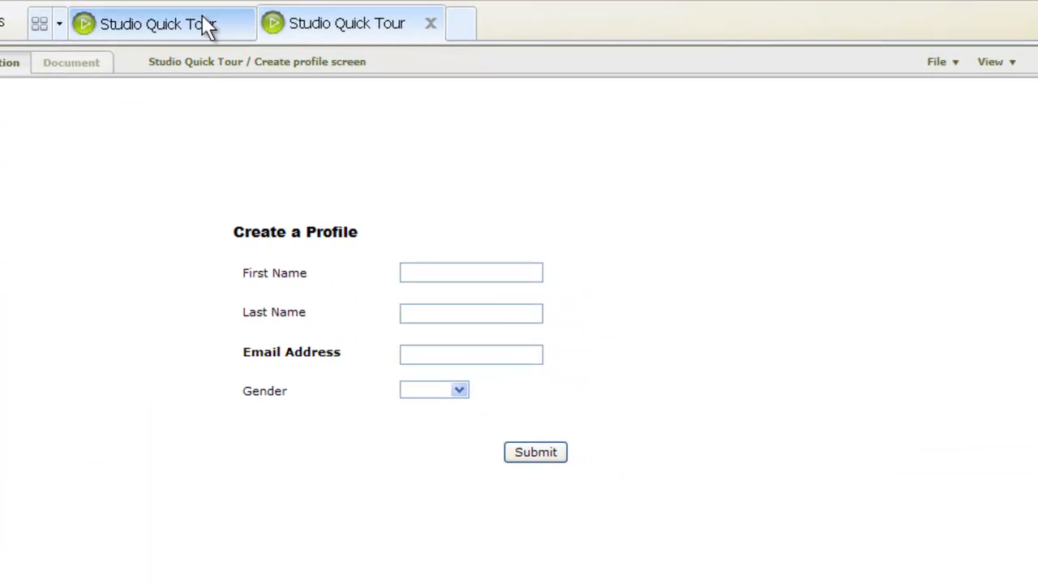
type("Model")
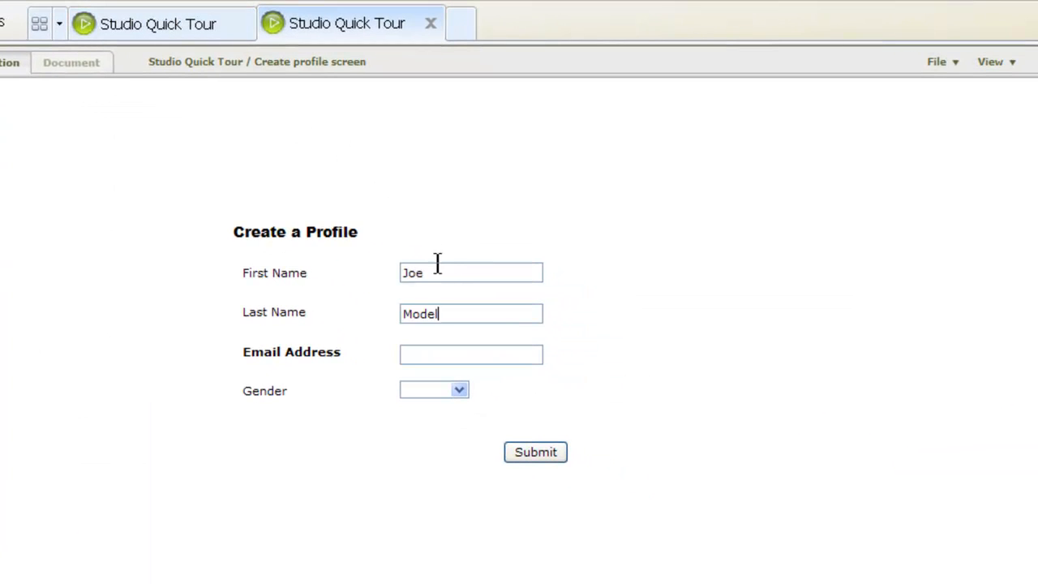
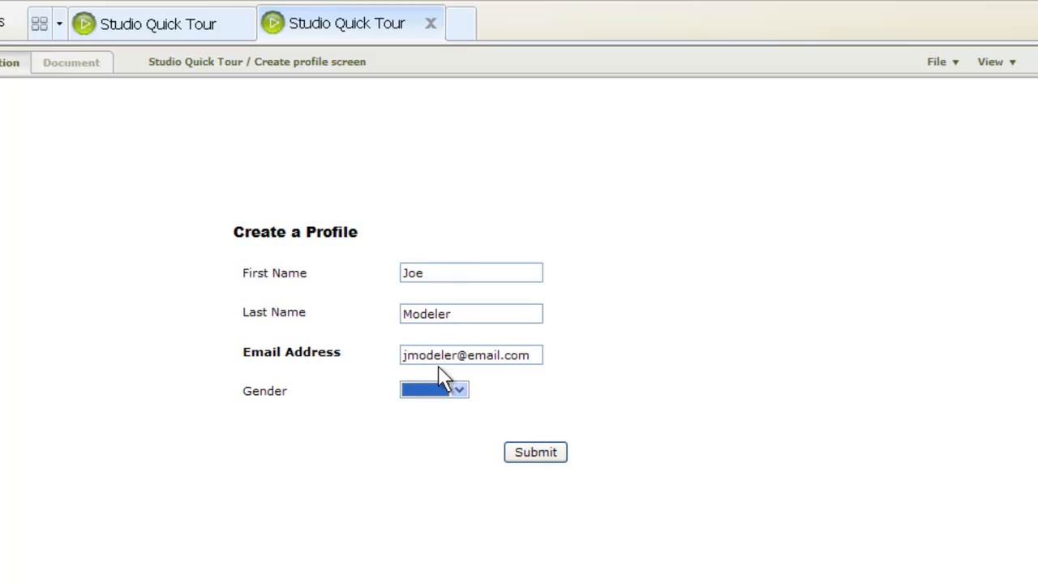
left_click(434, 390)
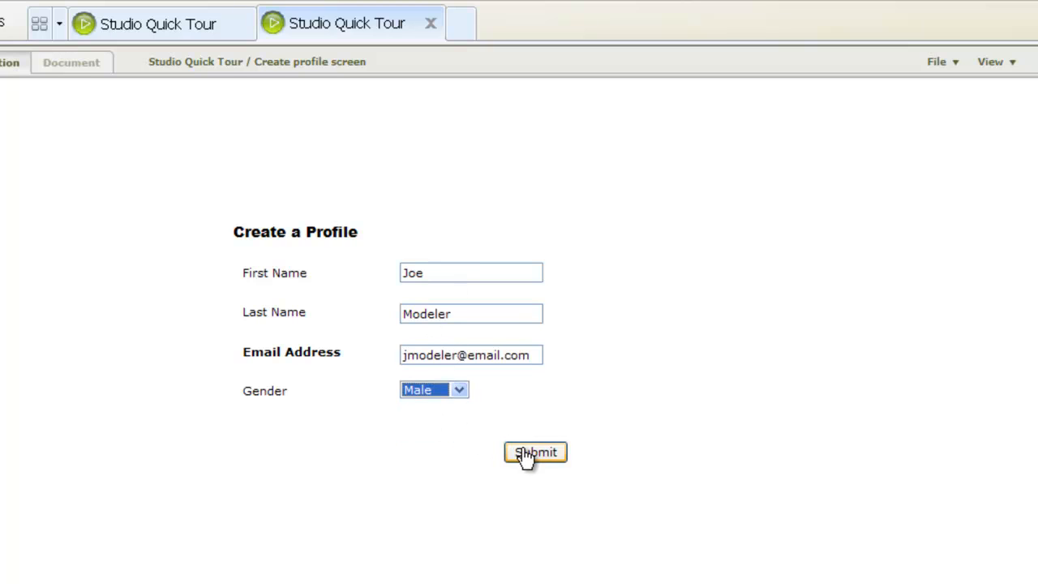
left_click(534, 452)
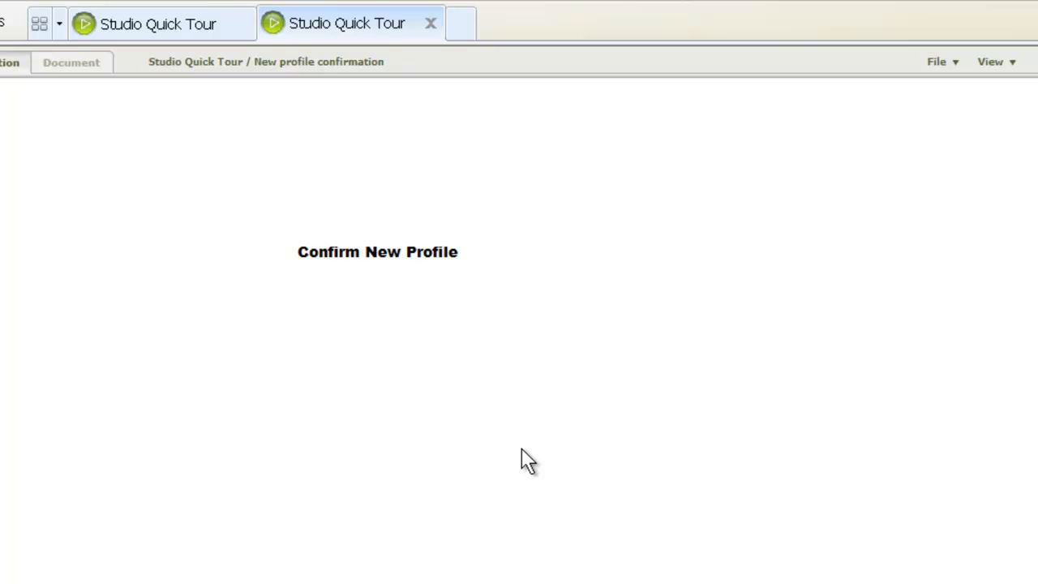